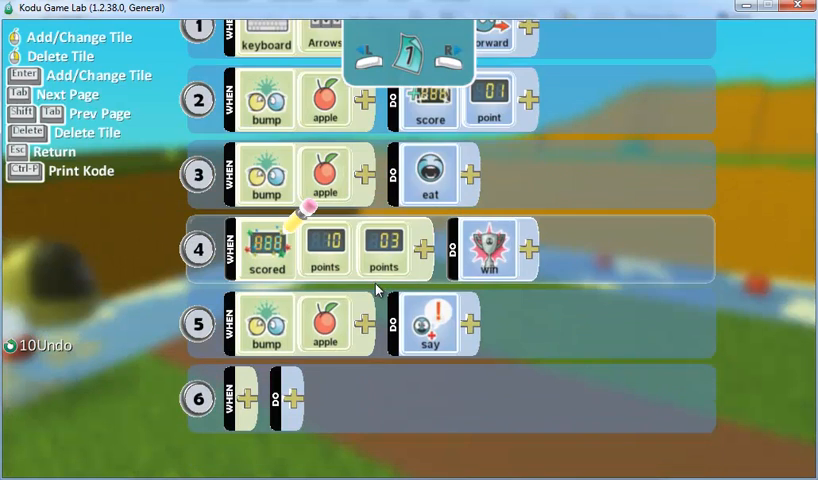
Step: Paste a copy of the 'when scored 13 points, win' rule as a new row below it
{"action": "scroll", "scroll_direction": "down", "scroll_amount": 3}
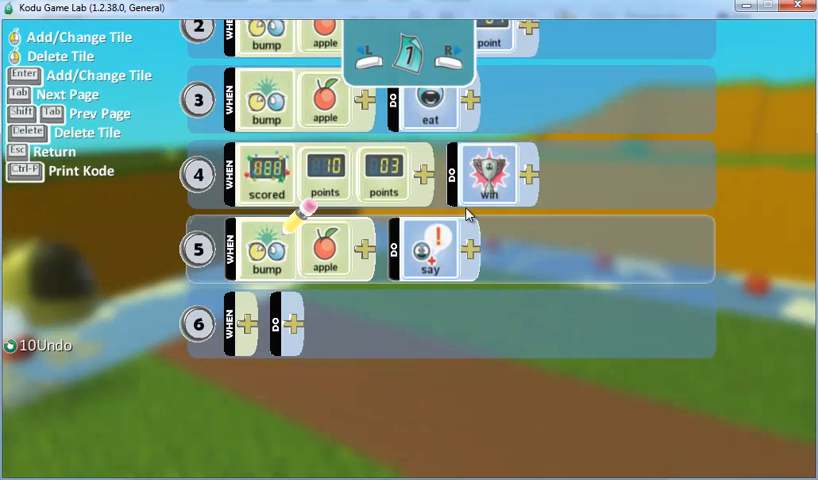
{"action": "scroll", "scroll_direction": "down", "scroll_amount": 3}
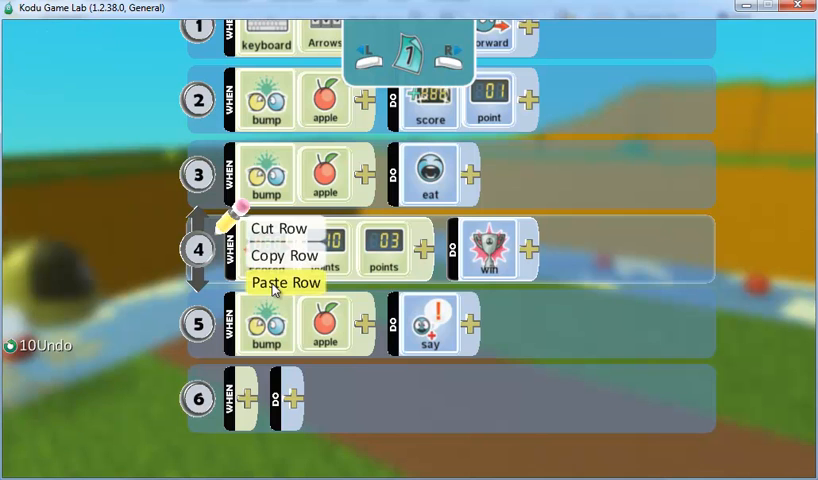
{"action": "left_click", "coordinate": [282, 283]}
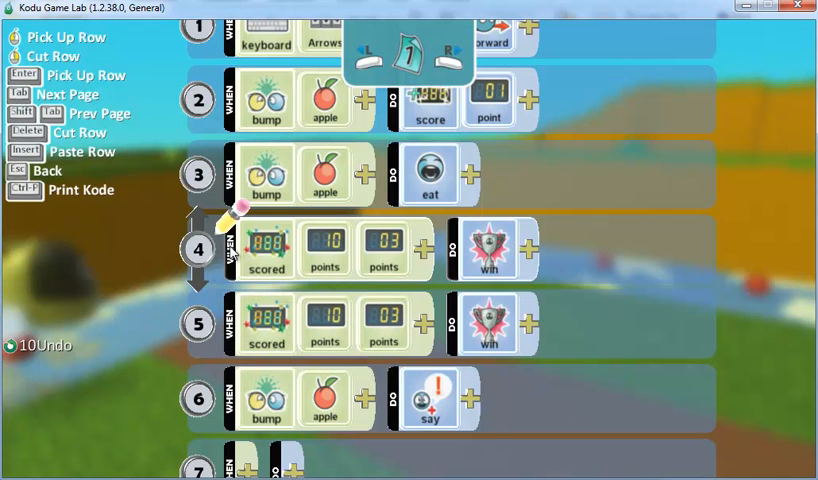
{"action": "mouse_move", "coordinate": [360, 270]}
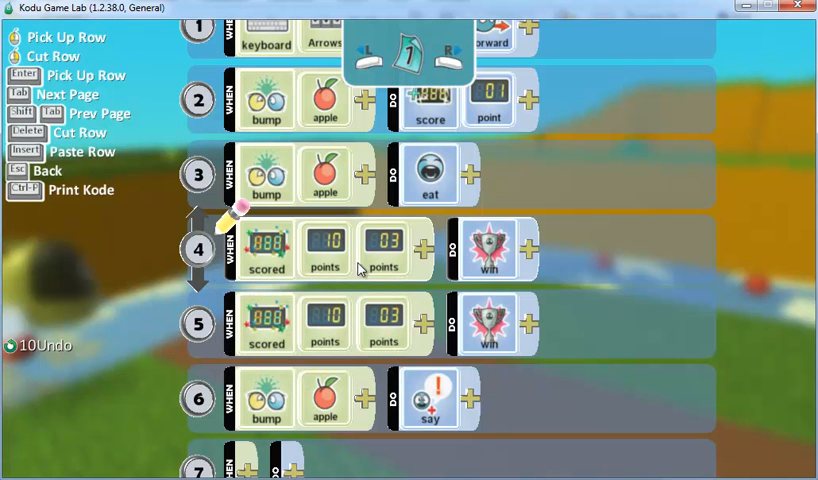
{"action": "mouse_move", "coordinate": [493, 260]}
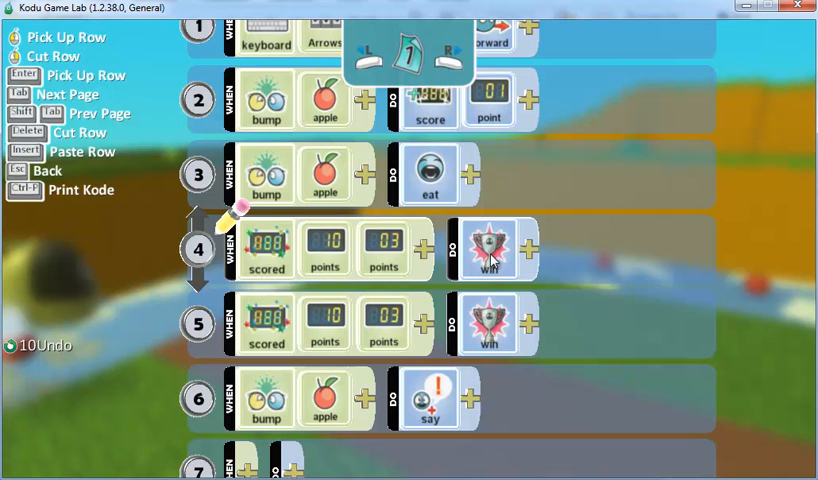
Step: Replace the first points rule's win action with a play tile
{"action": "left_click", "coordinate": [492, 250]}
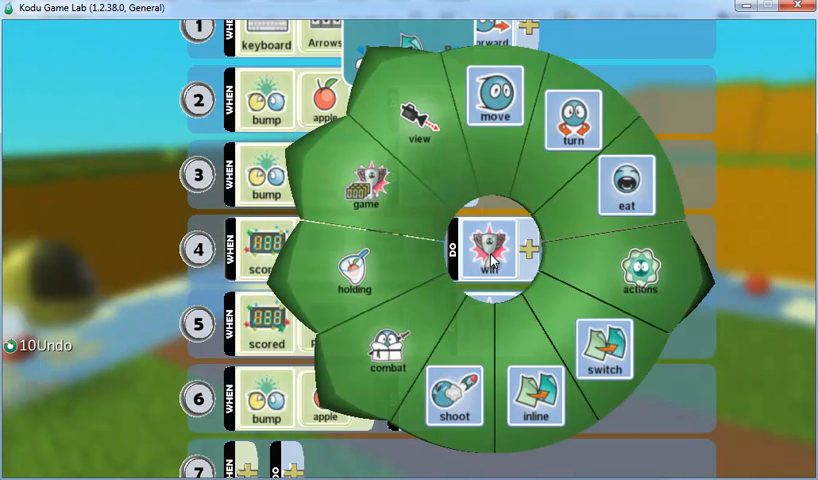
{"action": "left_click", "coordinate": [648, 270]}
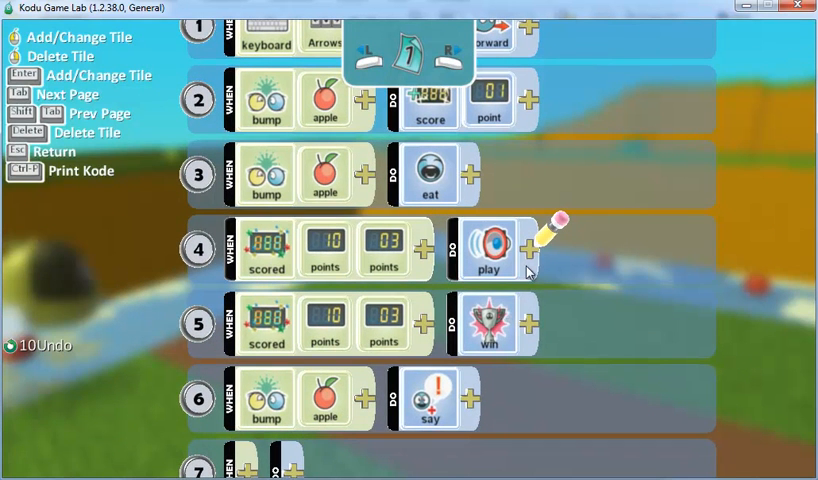
Step: Set the play action to light music, then start the game in play mode
{"action": "left_click", "coordinate": [528, 242]}
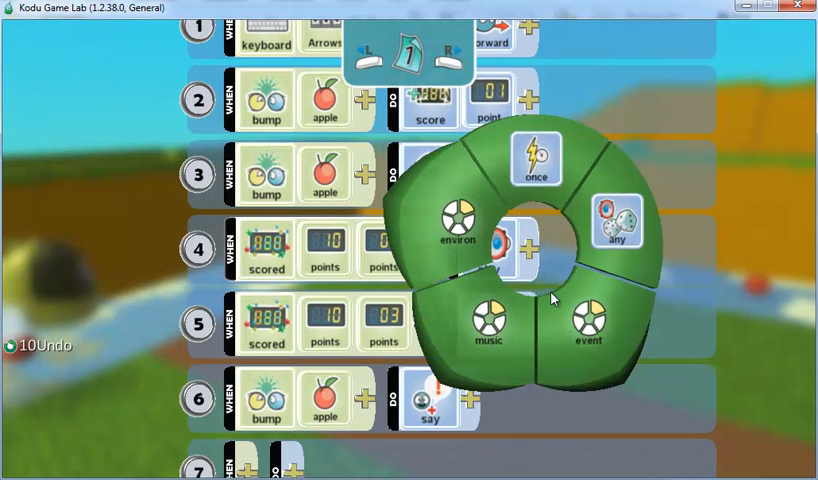
{"action": "left_click", "coordinate": [588, 328]}
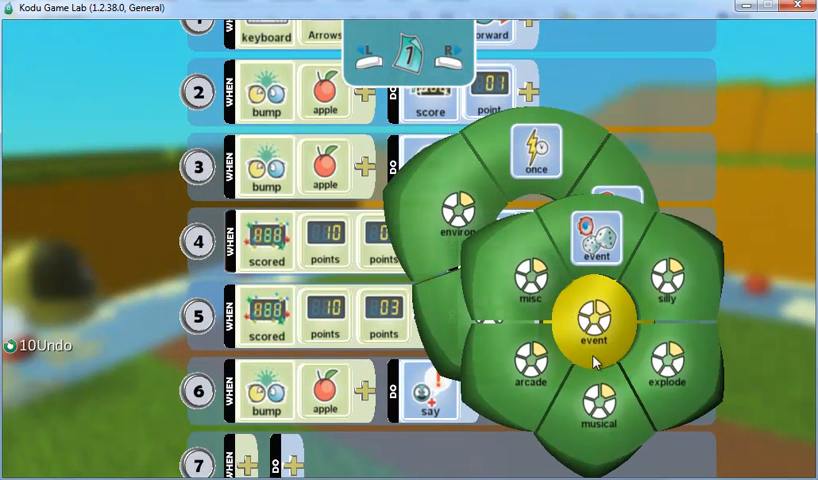
{"action": "mouse_move", "coordinate": [598, 410]}
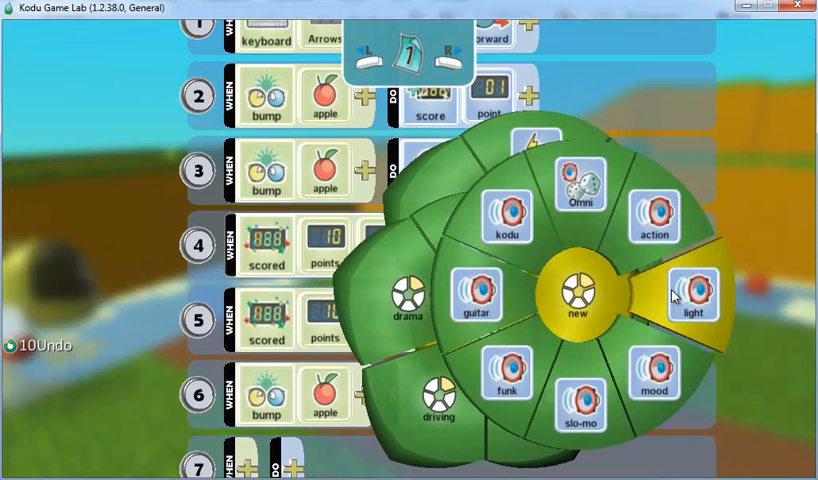
{"action": "mouse_move", "coordinate": [693, 293]}
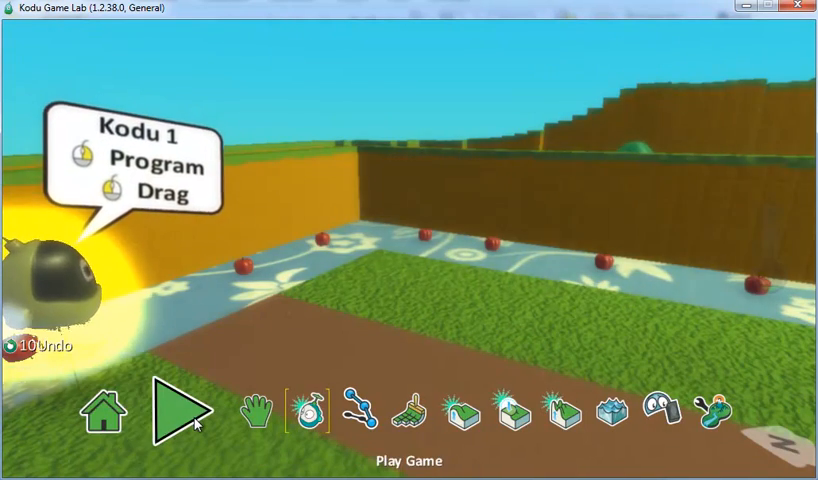
{"action": "left_click", "coordinate": [180, 408]}
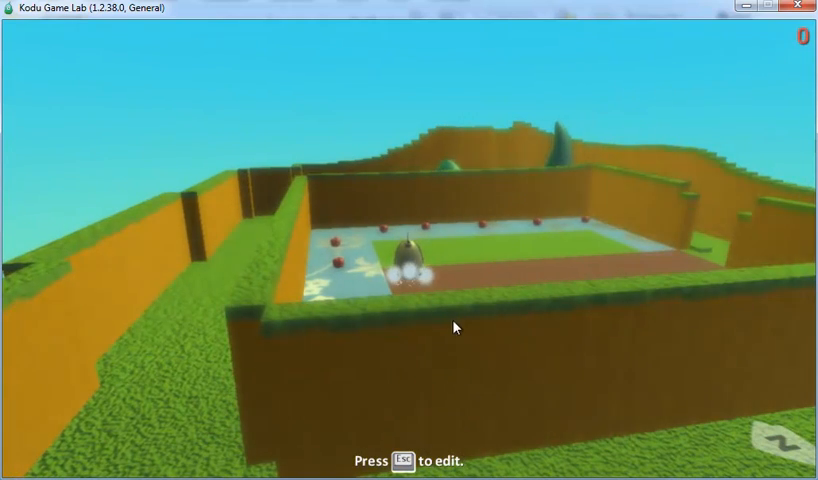